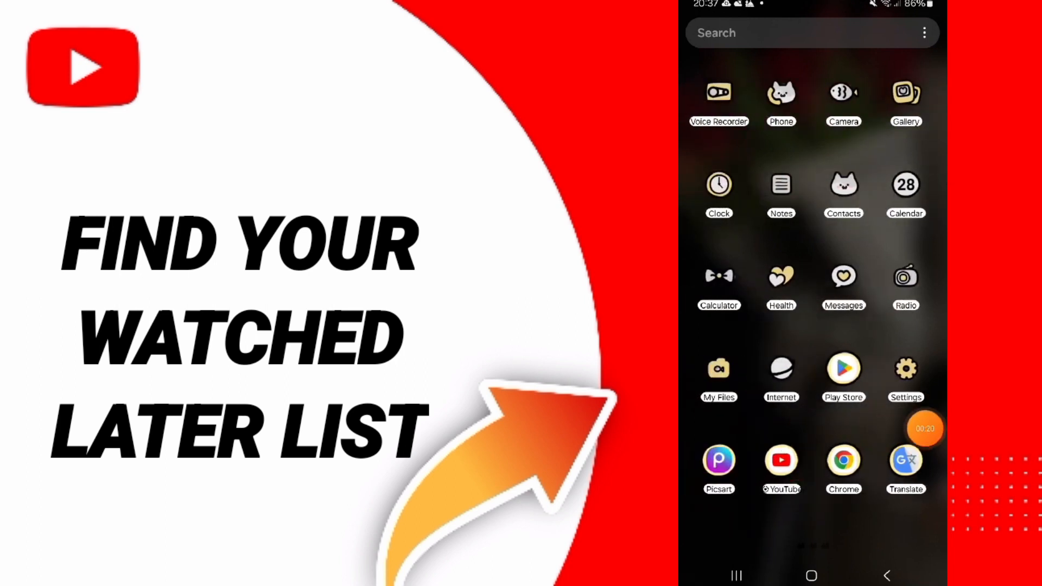
Step: Launch the YouTube app so its home feed of videos appears
{"action": "left_click", "coordinate": [780, 460]}
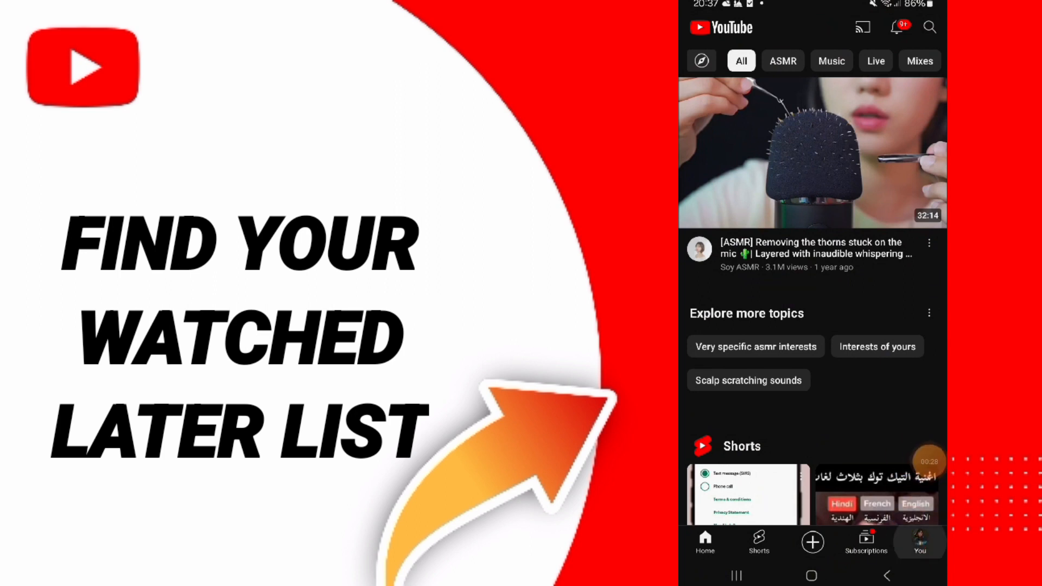
Step: Open the You profile page showing History and Playlists with Watch later listed
{"action": "left_click", "coordinate": [920, 541]}
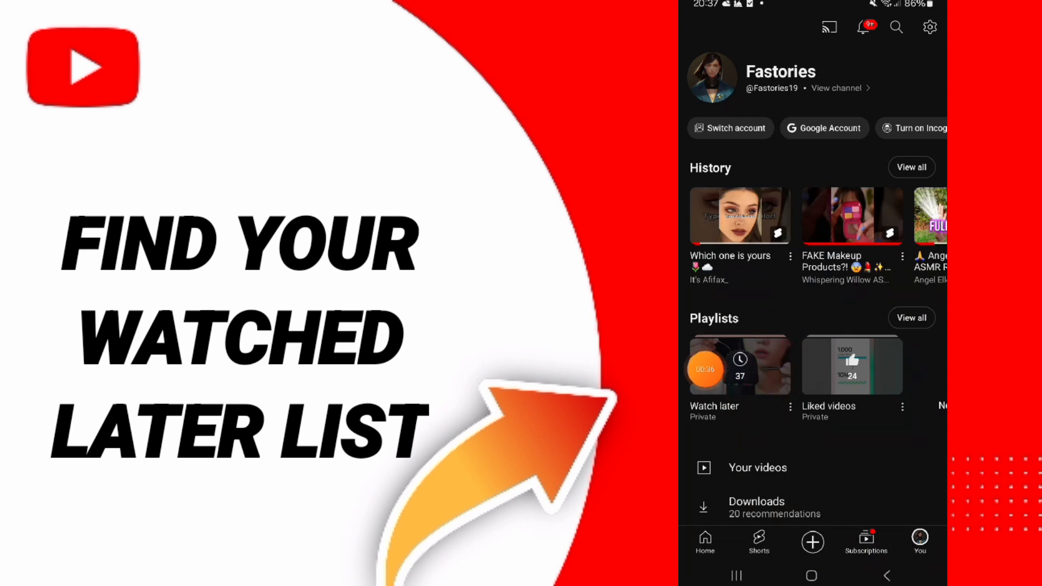
{"action": "left_click", "coordinate": [739, 366]}
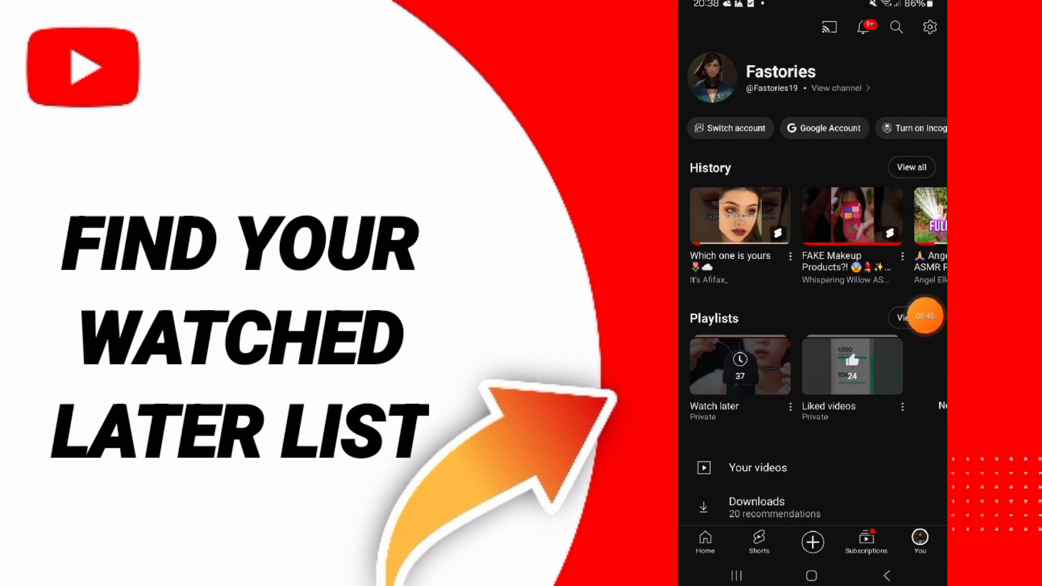
Step: View all playlists (Watch later, Liked videos), then return to the phone's home screen
{"action": "left_click", "coordinate": [905, 318]}
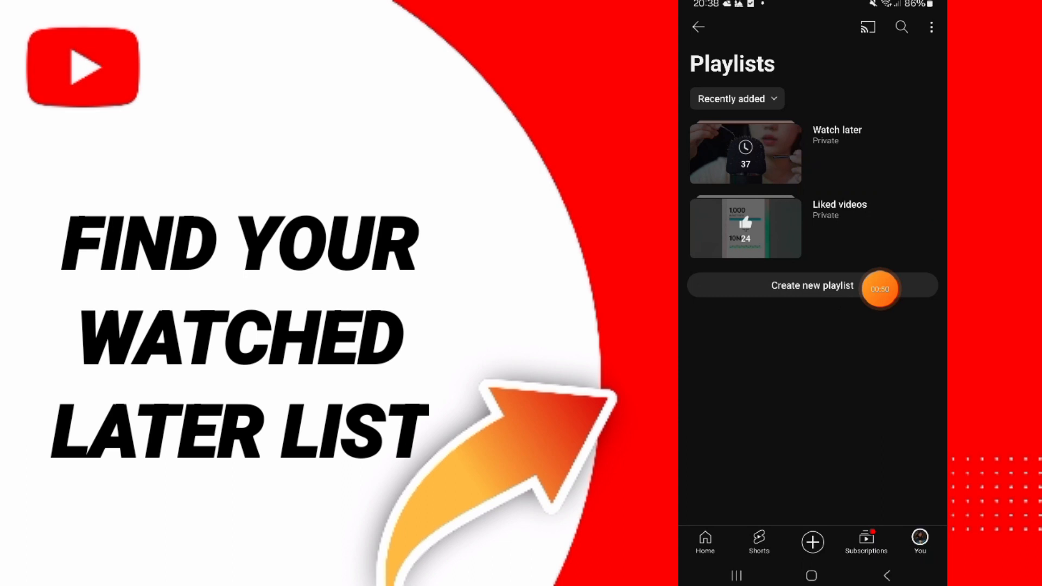
{"action": "mouse_move", "coordinate": [925, 363]}
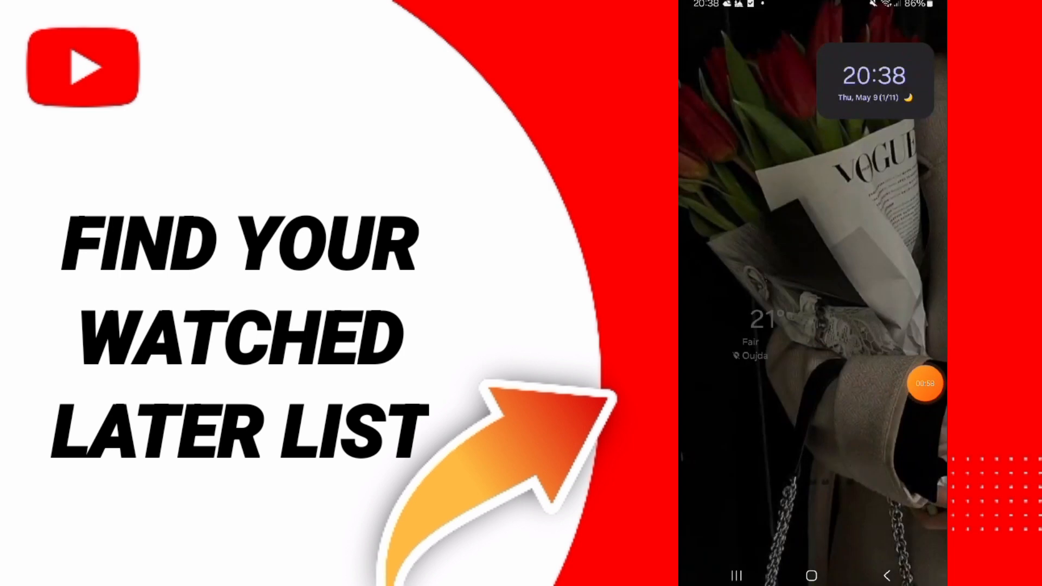
{"action": "left_click", "coordinate": [925, 383]}
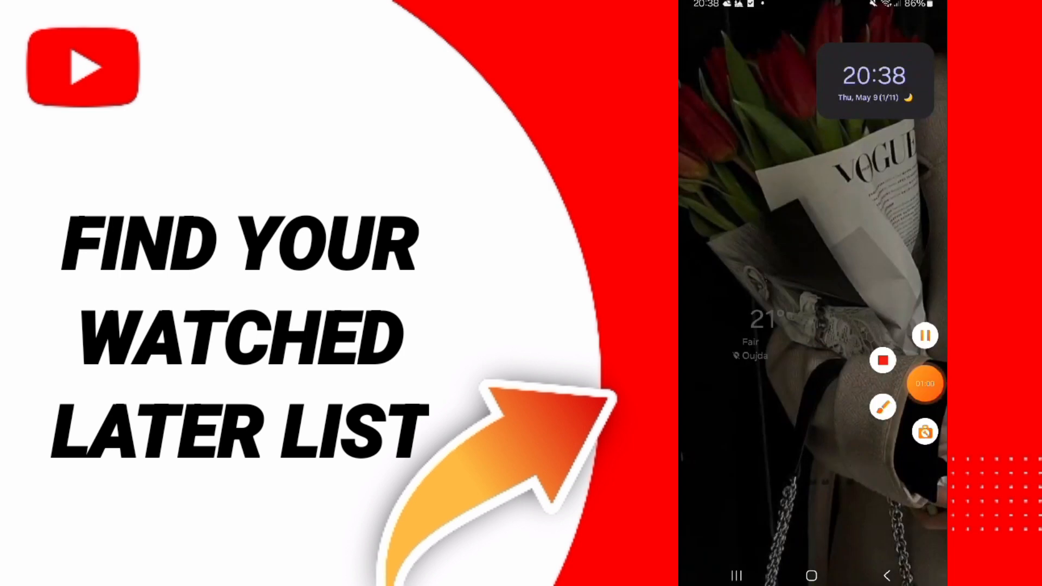